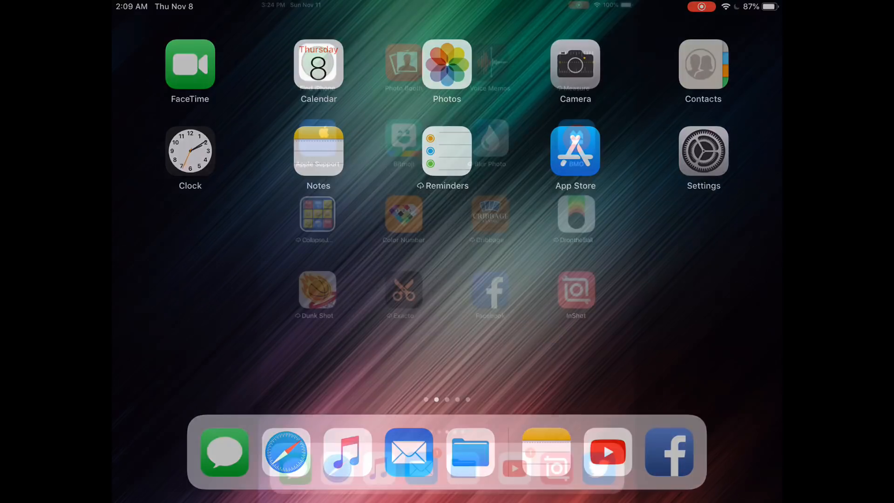
# - Launch the InShot video editor from the Home Screen
pyautogui.hscroll(-3)
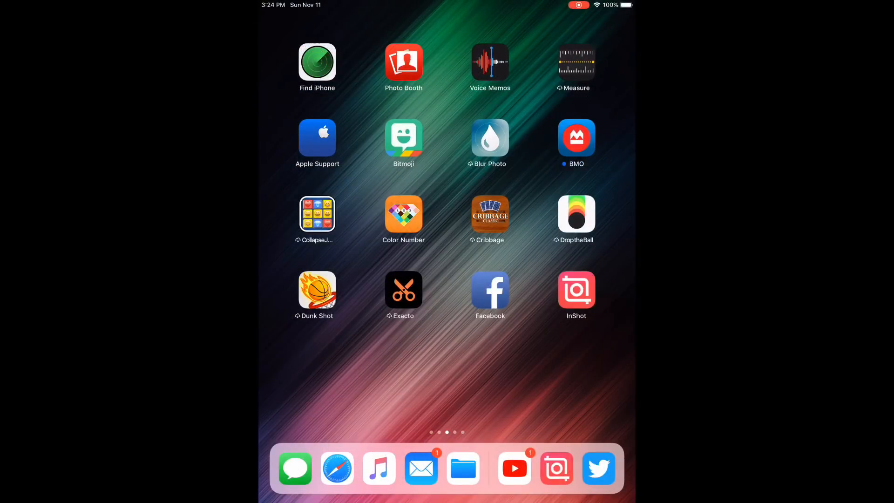
pyautogui.click(575, 289)
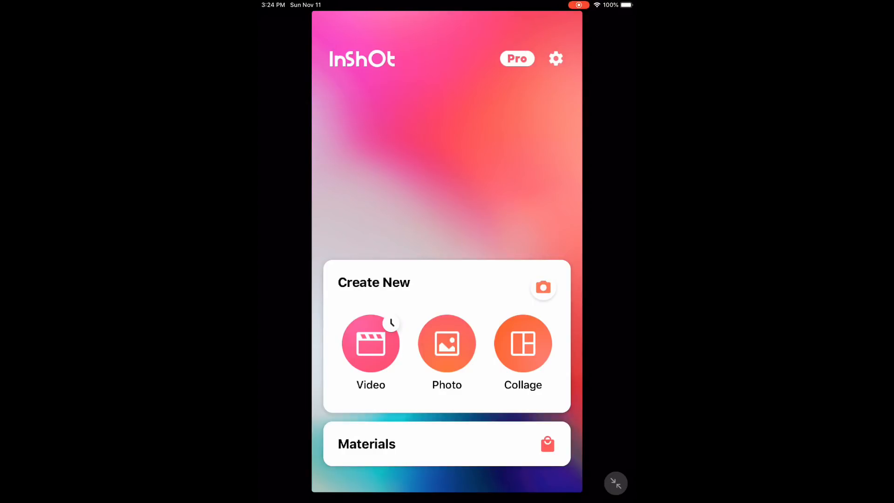
# - Start a new video project and import the 4:10 black-and-white collage clip
pyautogui.click(371, 344)
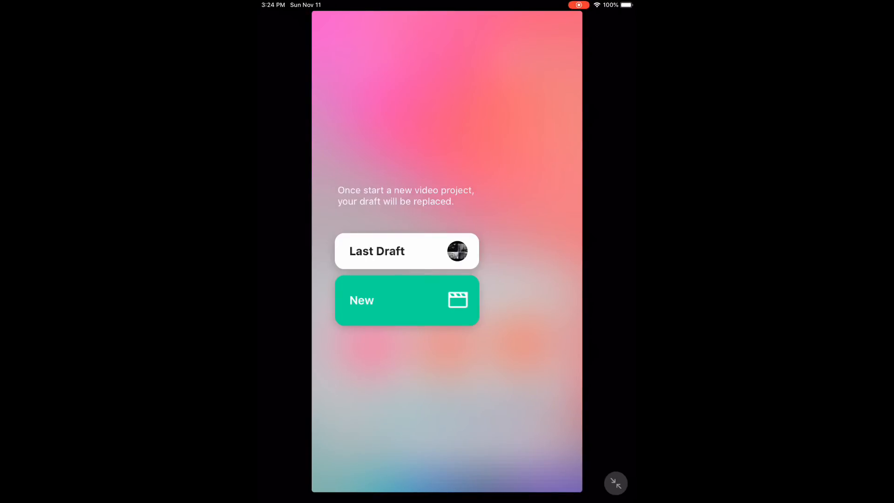
pyautogui.click(408, 301)
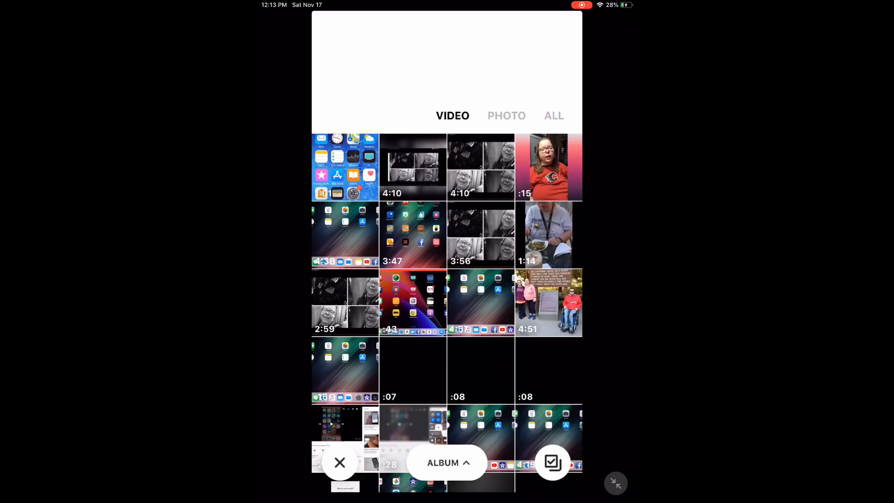
pyautogui.click(413, 166)
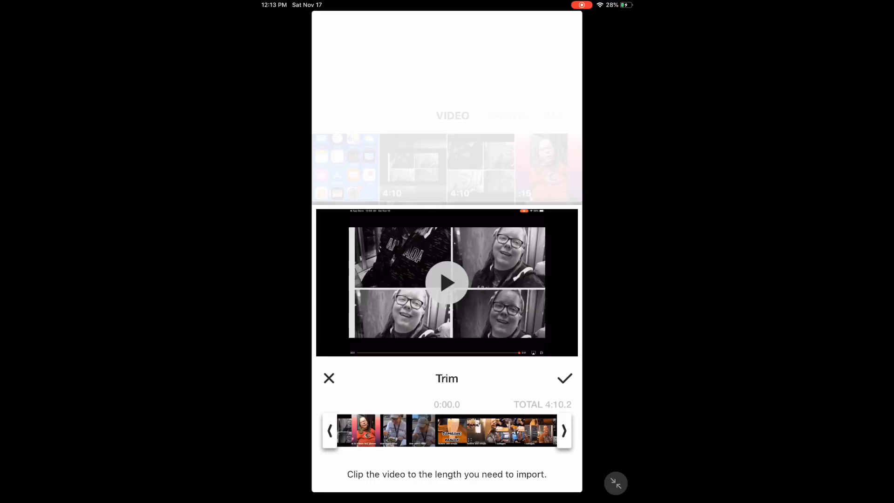
pyautogui.click(563, 378)
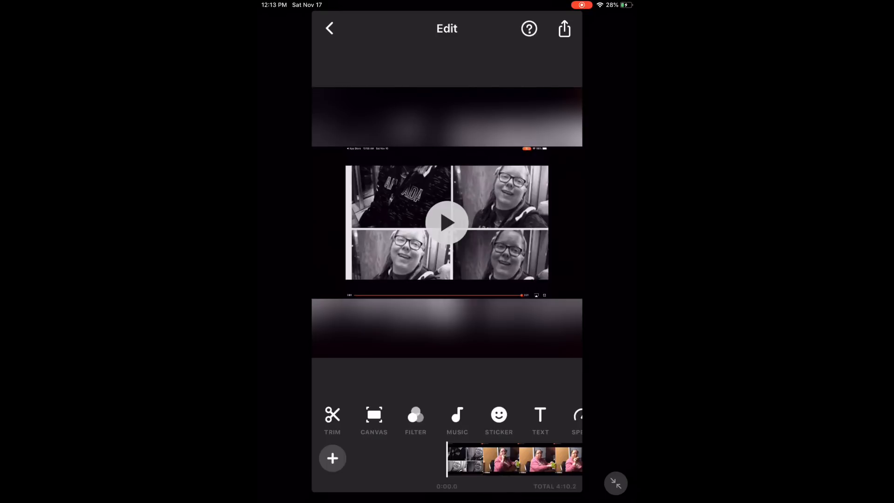
# - Bring up the Featured music library from the MUSIC tool
pyautogui.click(457, 417)
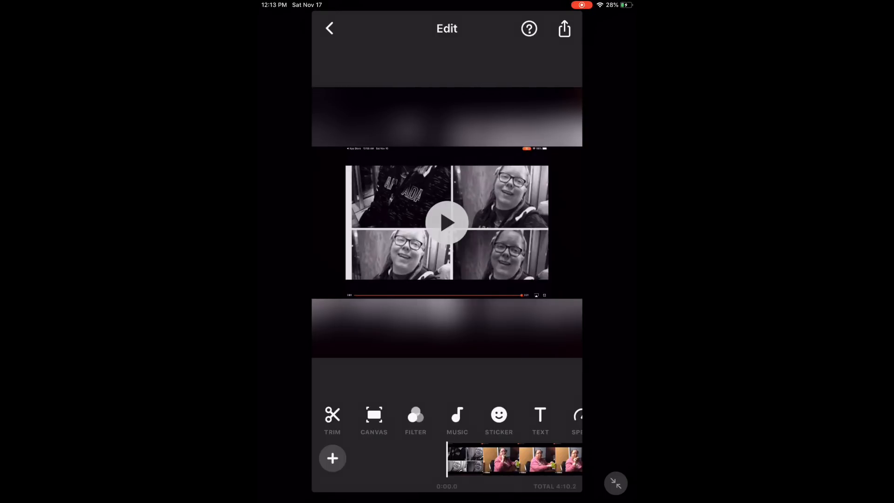
pyautogui.click(456, 416)
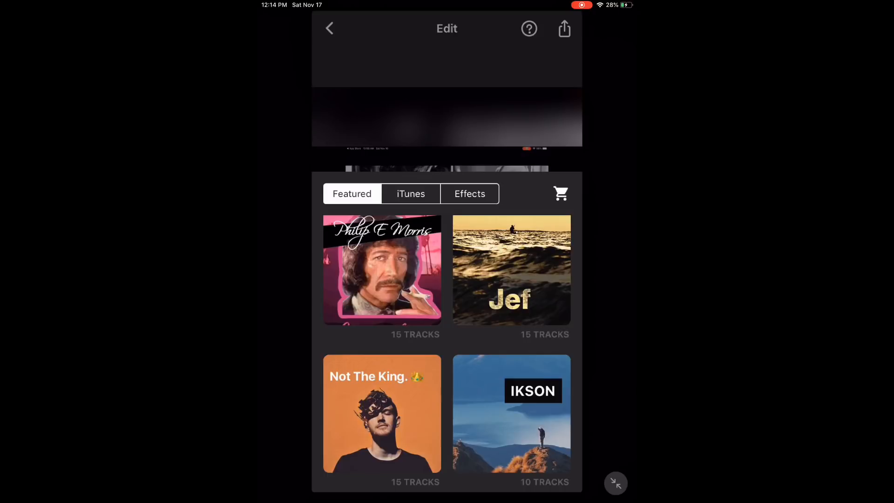
# - Preview Walk in the IKSON collection and copy its music credit text
pyautogui.click(511, 414)
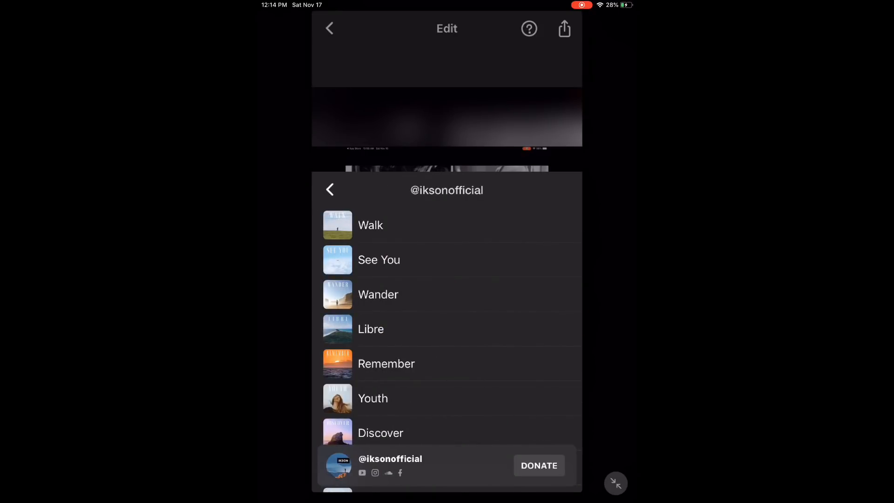
pyautogui.click(371, 225)
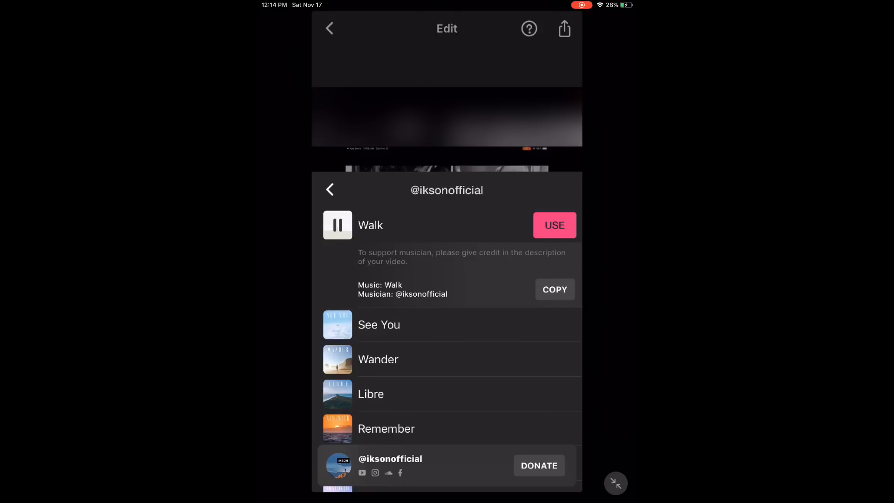
pyautogui.click(553, 288)
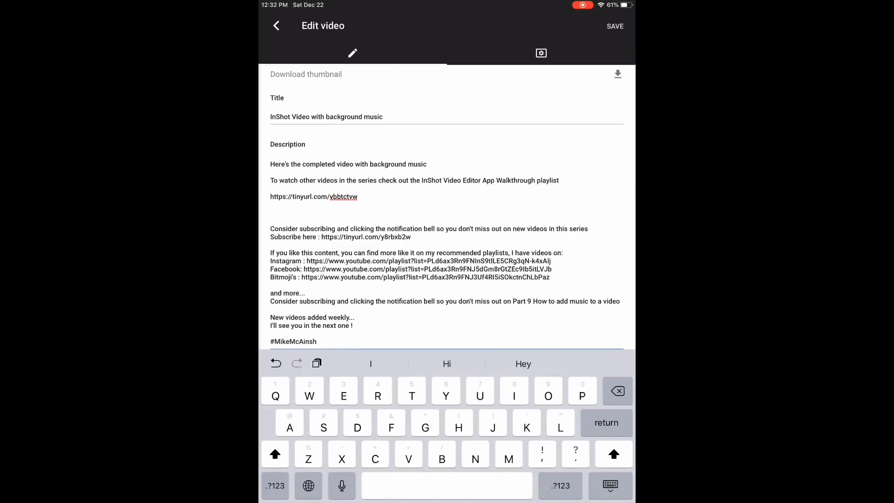
# - Paste 'Music: Walk' into the video description and save the changes
pyautogui.write('Music: Walk')
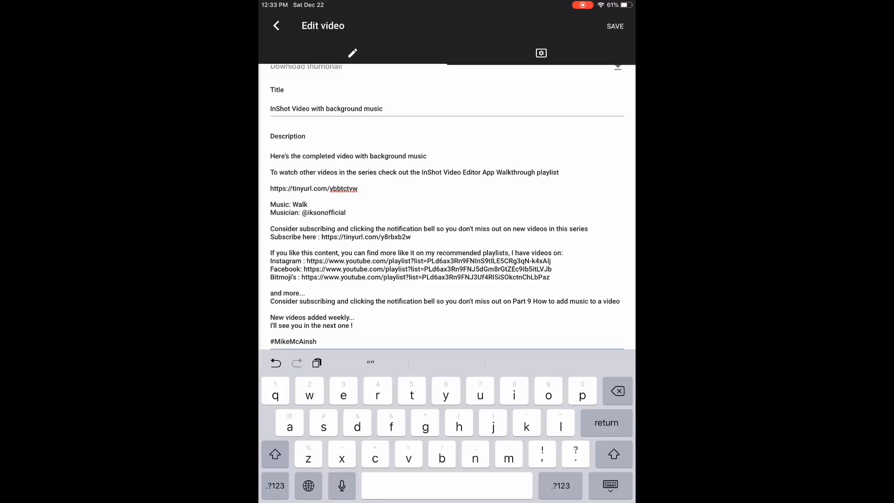
pyautogui.click(615, 26)
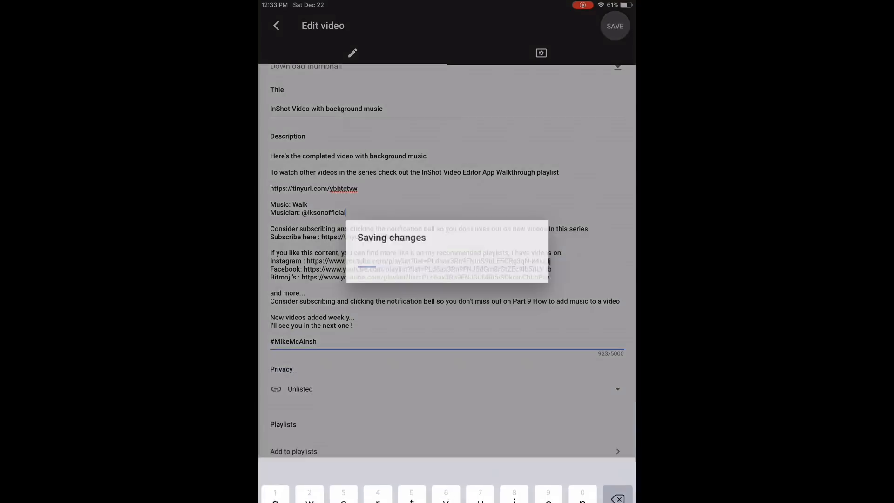
pyautogui.click(615, 26)
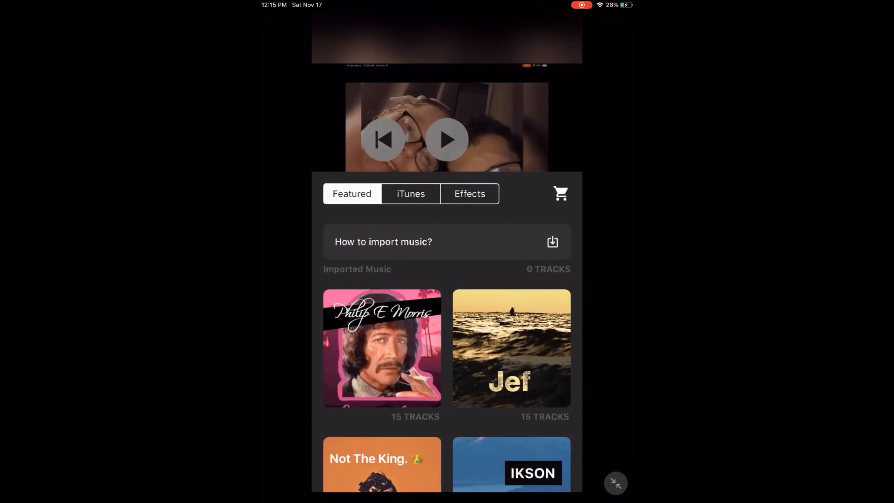
# - Add Walk from the IKSON featured collection as background music
pyautogui.click(512, 465)
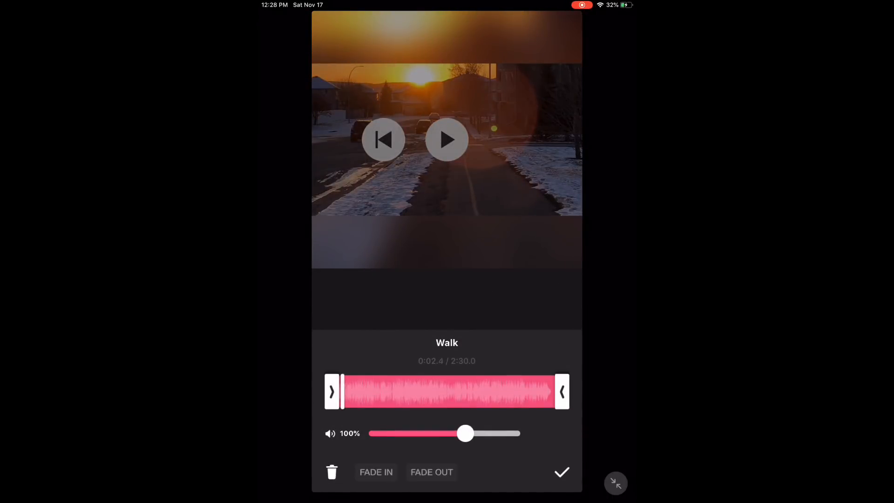
# - Set Walk to 88% volume and trim its end to 1:21.8, then confirm
pyautogui.moveTo(466, 433); pyautogui.dragTo(451, 433)
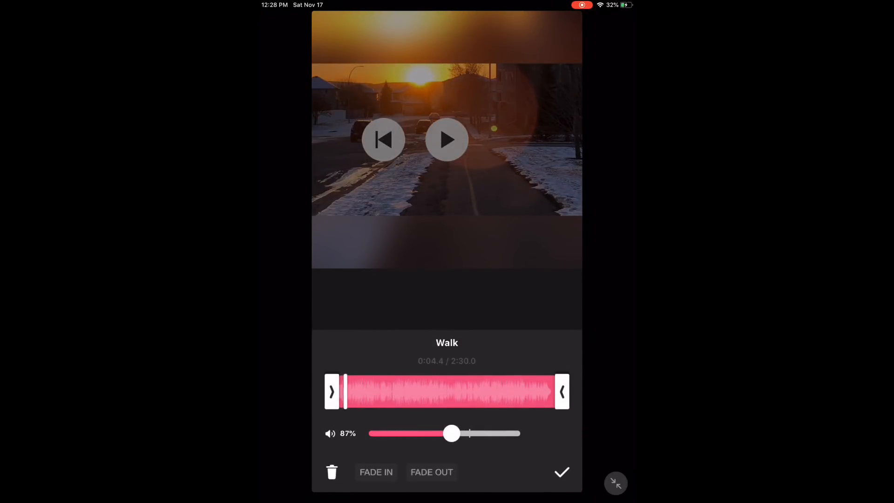
pyautogui.moveTo(561, 392); pyautogui.dragTo(538, 393)
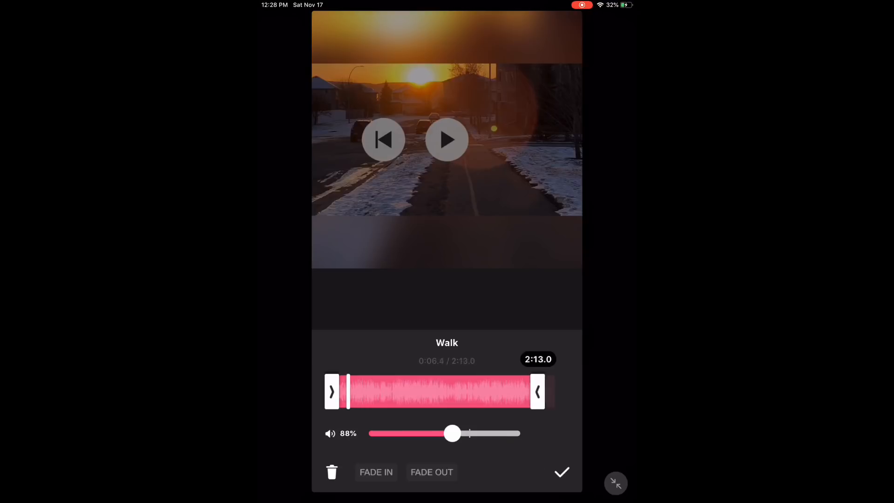
pyautogui.moveTo(536, 392); pyautogui.dragTo(489, 392)
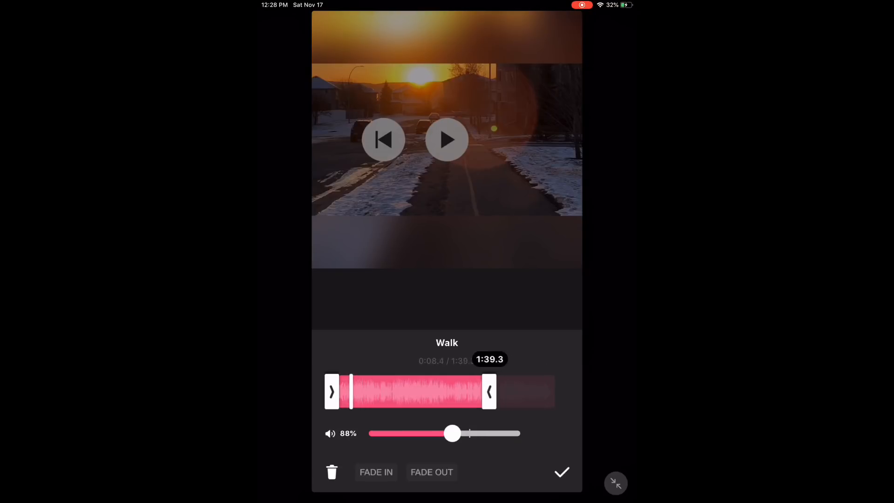
pyautogui.moveTo(489, 391); pyautogui.dragTo(463, 392)
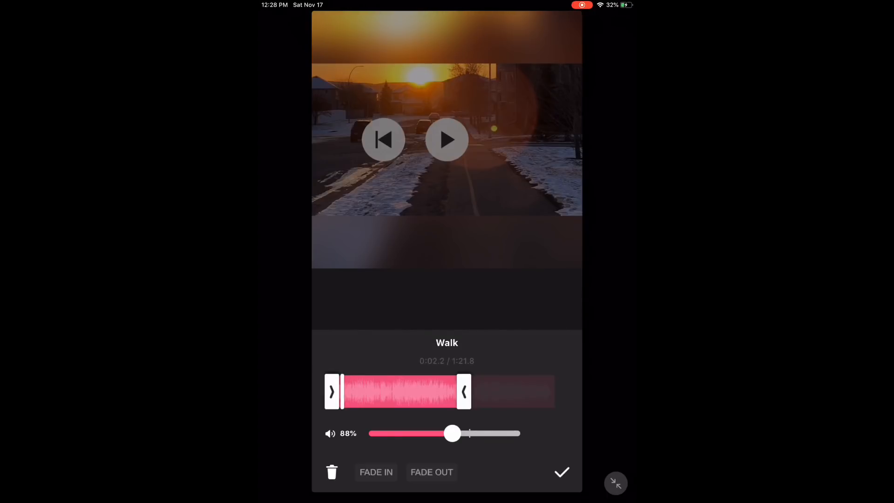
pyautogui.click(561, 471)
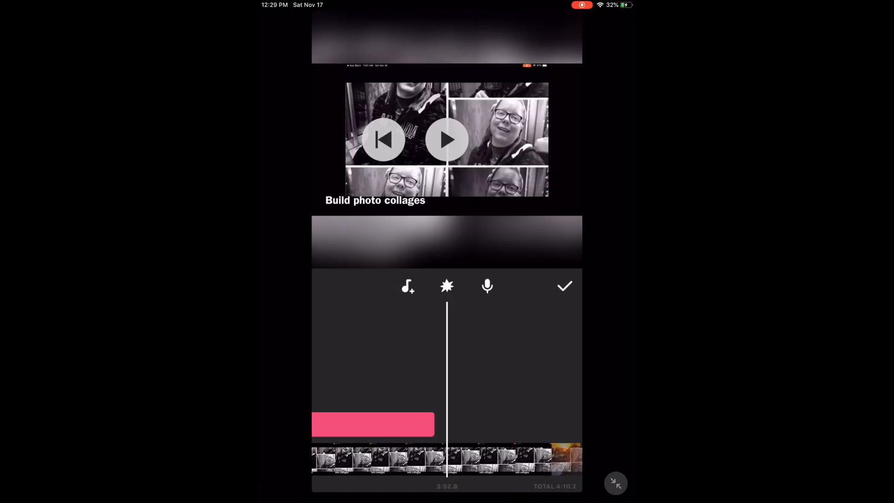
# - Lengthen the second Walk clip to about 1:45.9 so music reaches the video's end
pyautogui.click(373, 424)
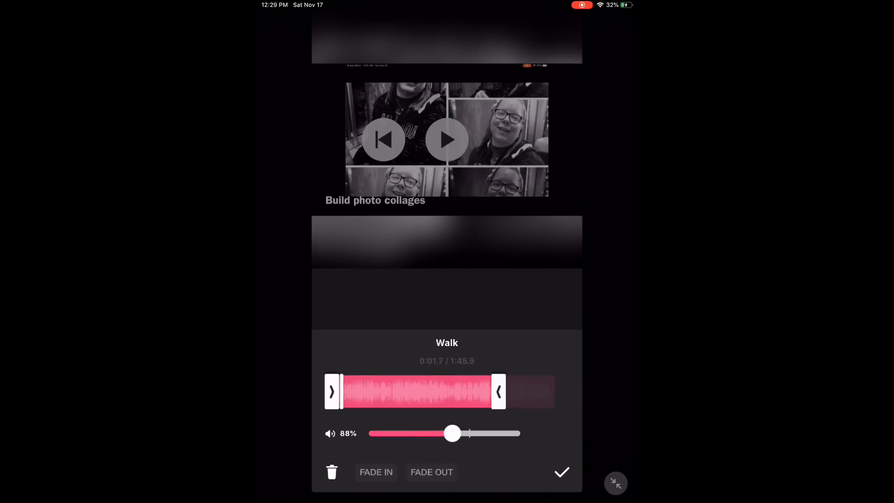
pyautogui.click(561, 472)
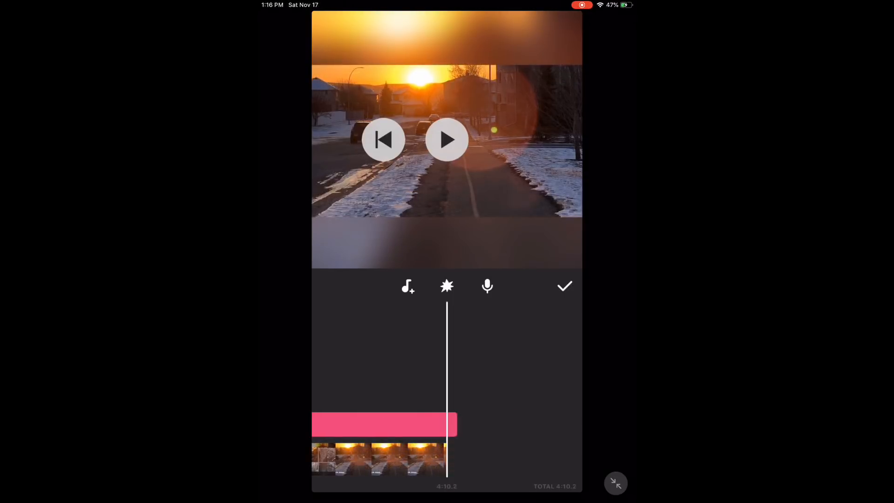
# - Confirm the music timeline and bring up the SAVE / Keep Draft options
pyautogui.click(564, 286)
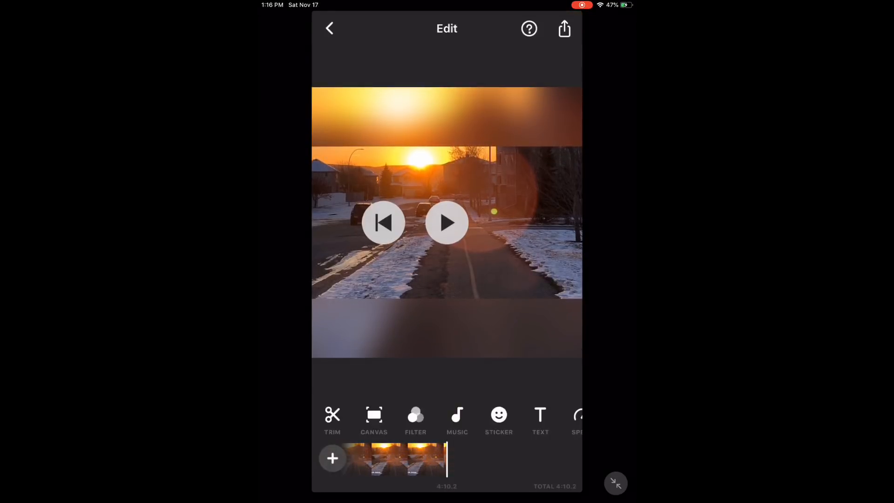
pyautogui.click(564, 29)
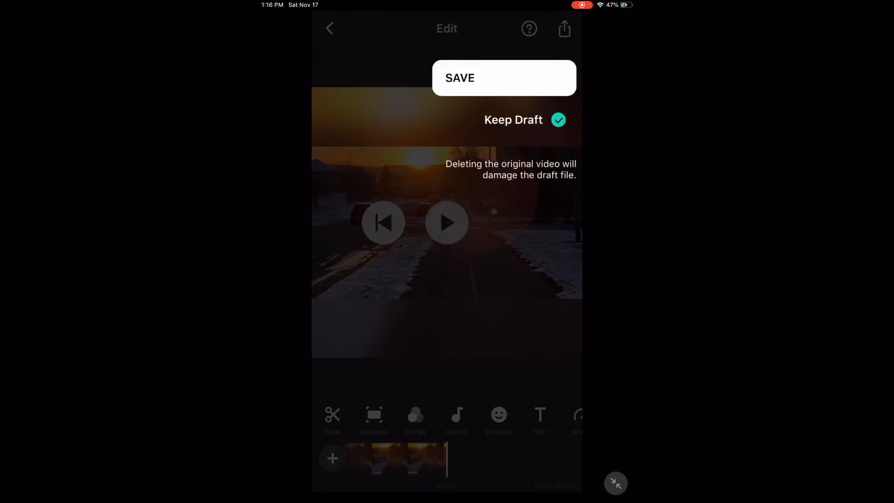